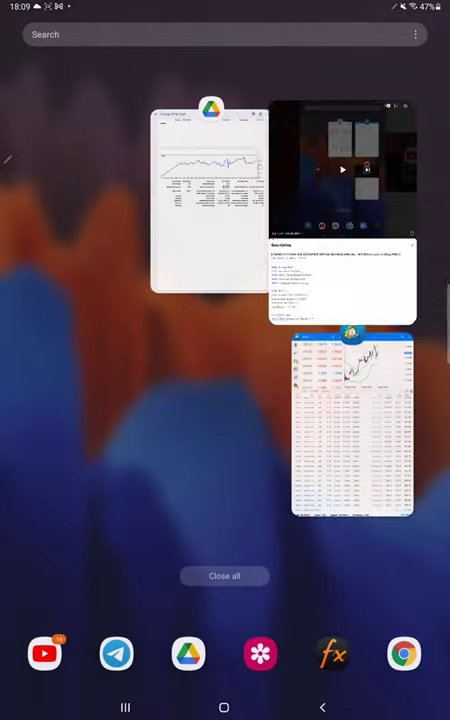
Reopen the Strategy 31 Part 3.pdf report from the Google Drive card in recent apps
click(351, 430)
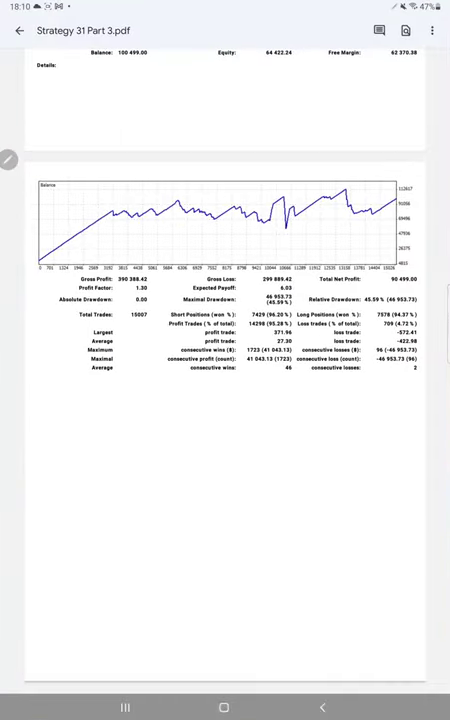
Scroll down the report and handwrite the accuracy note 'Acc :- 9' in red
scroll(down, 3)
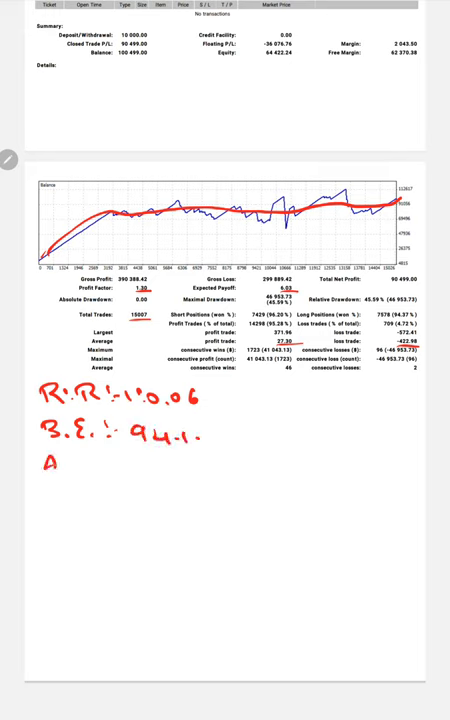
text(Acc :- 9)
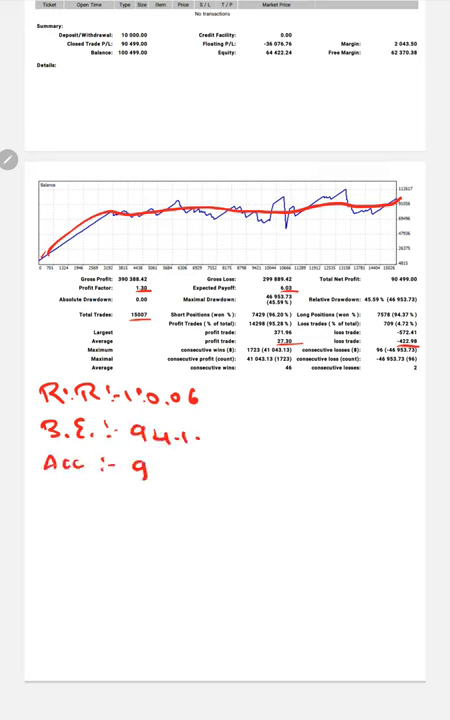